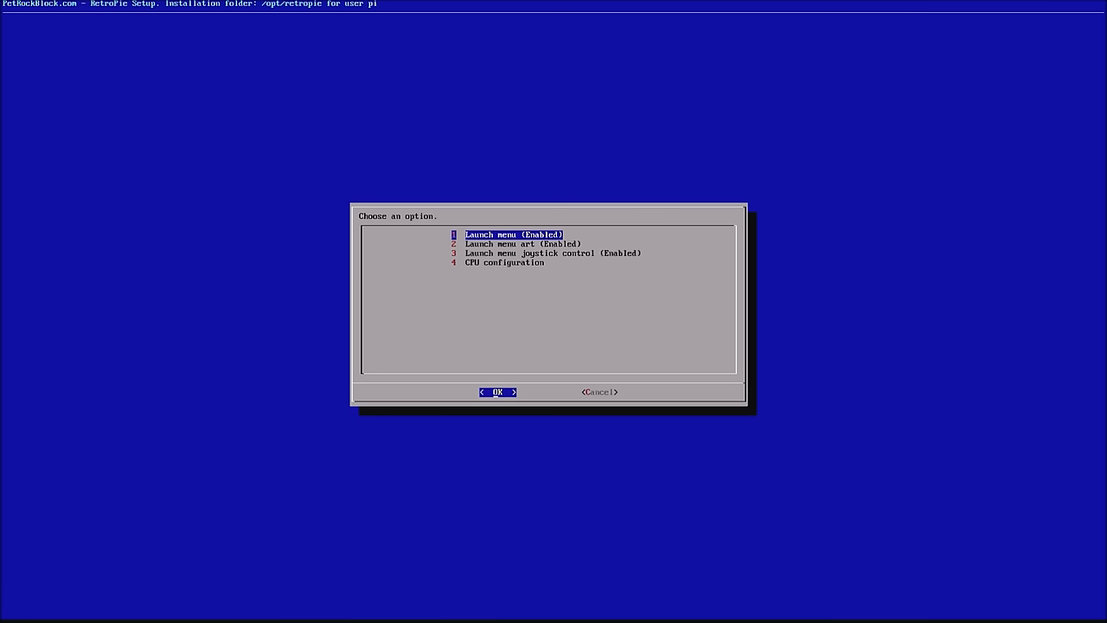
Step through the runcommand launch menu options and choose 'Select default emulator' for the game.
key("Down")
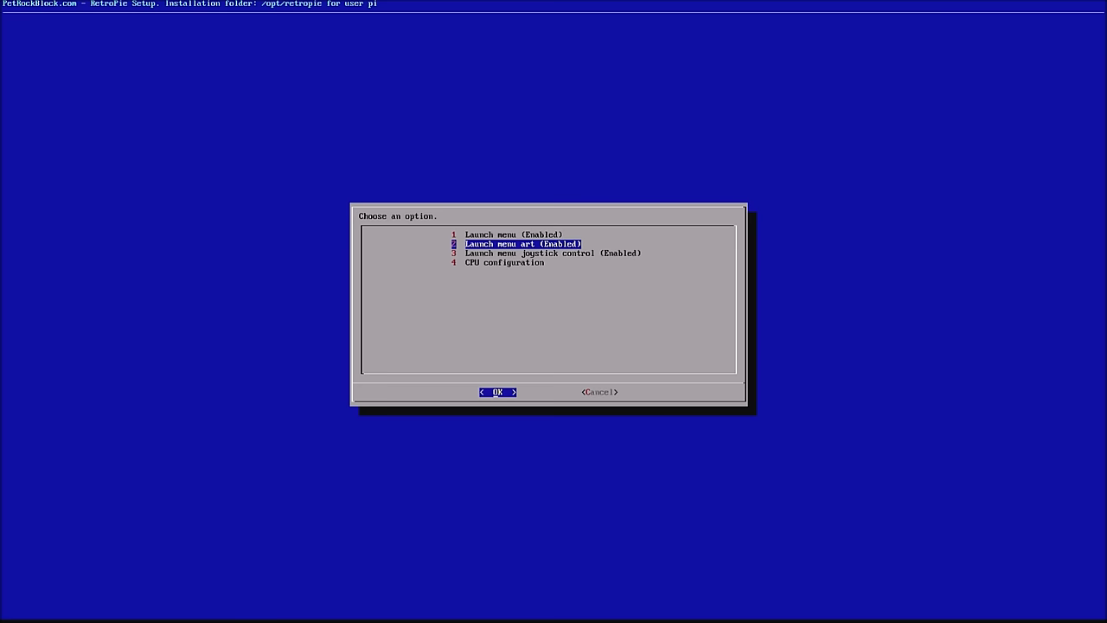
key("Up")
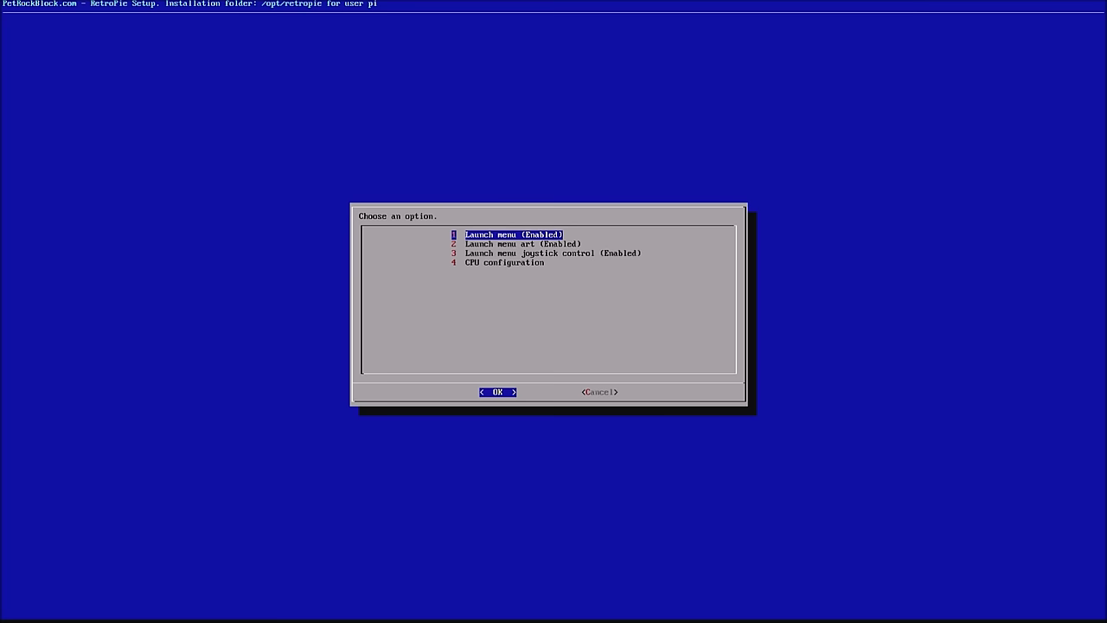
key("Down")
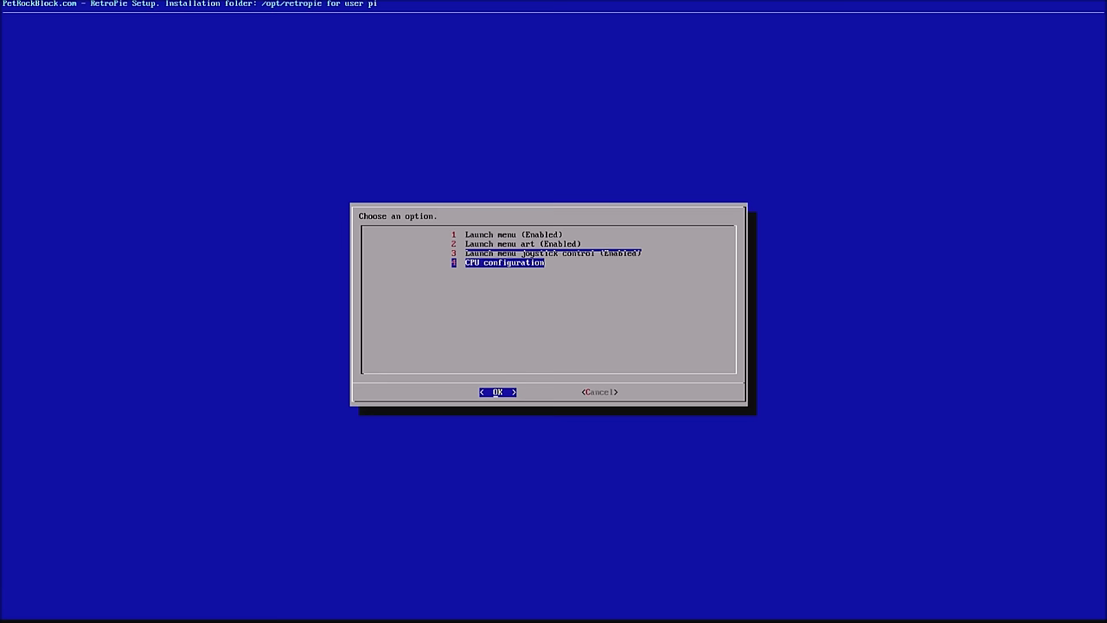
left_click(497, 391)
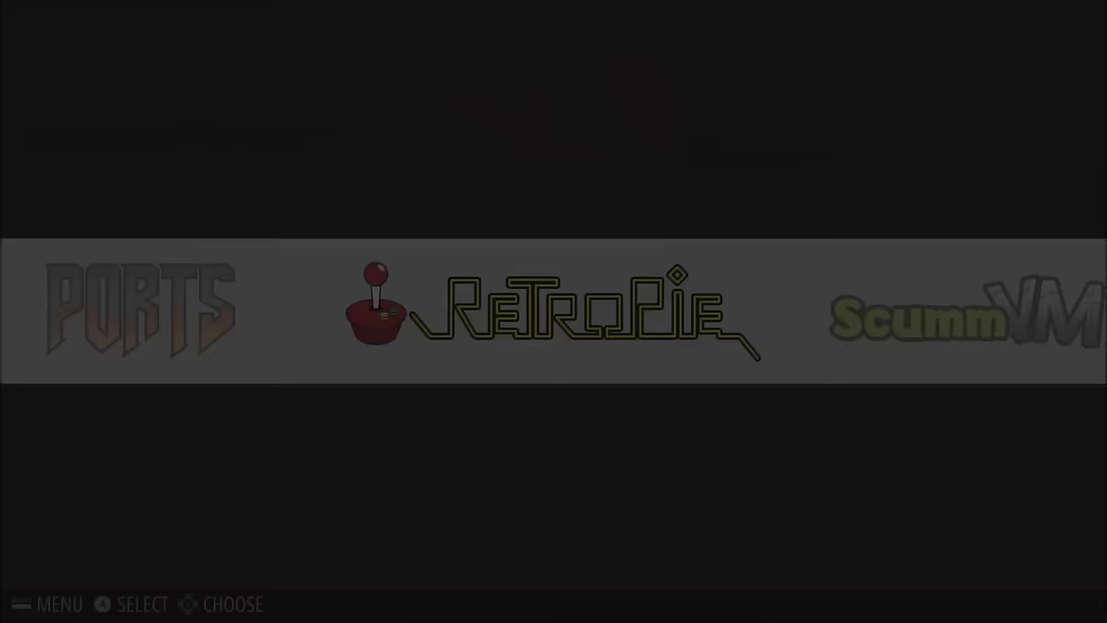
scroll("right", 3)
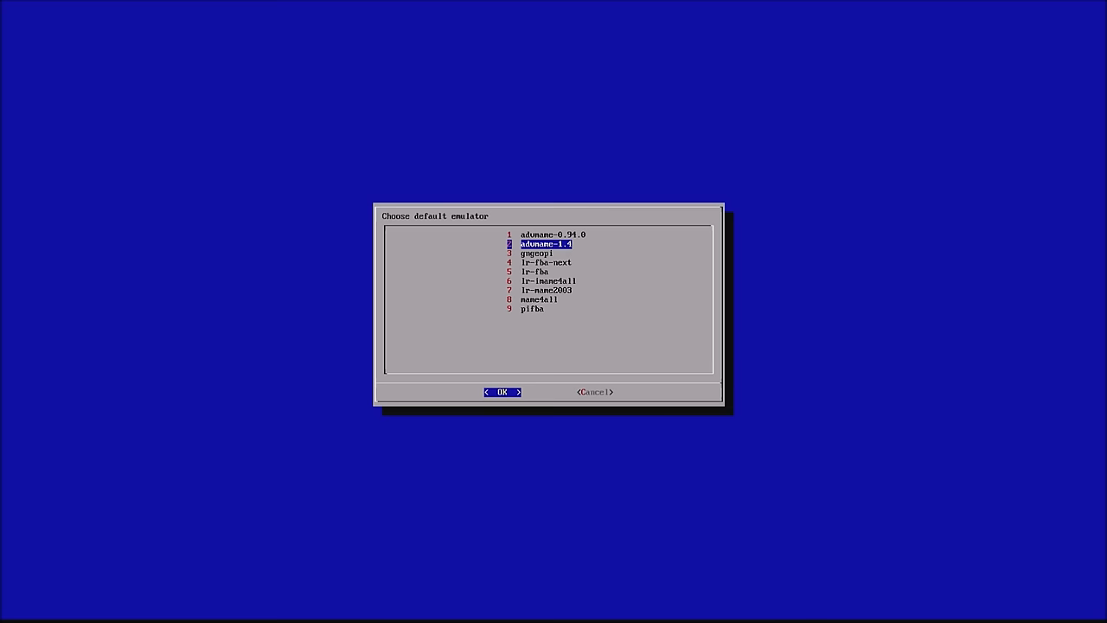
left_click(502, 391)
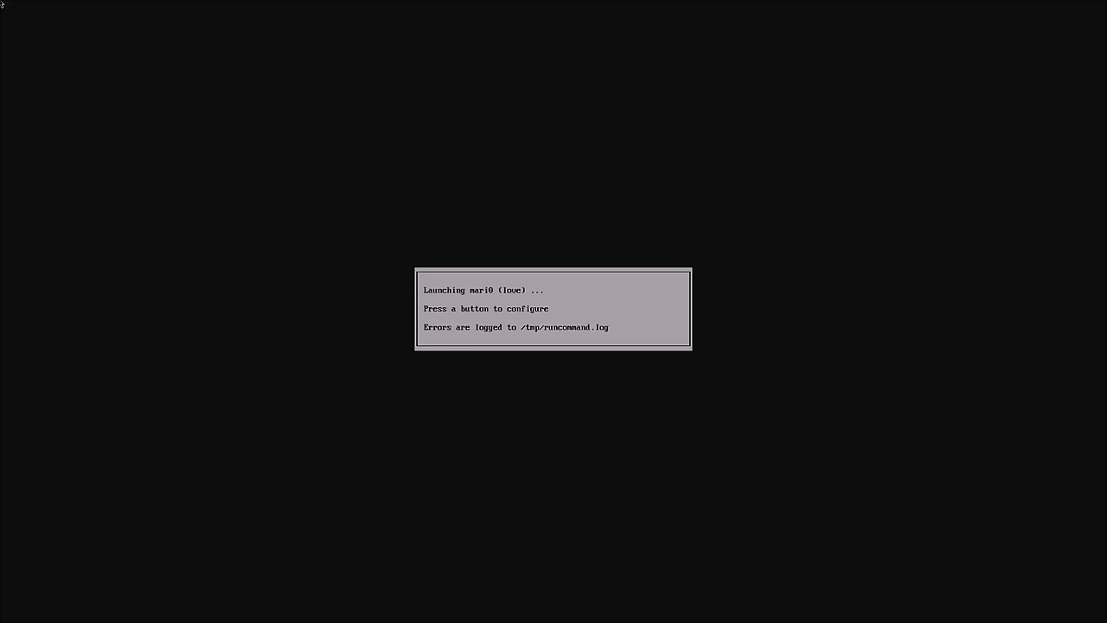
Launch Mari0 from the Ports list through runcommand.
key("enter")
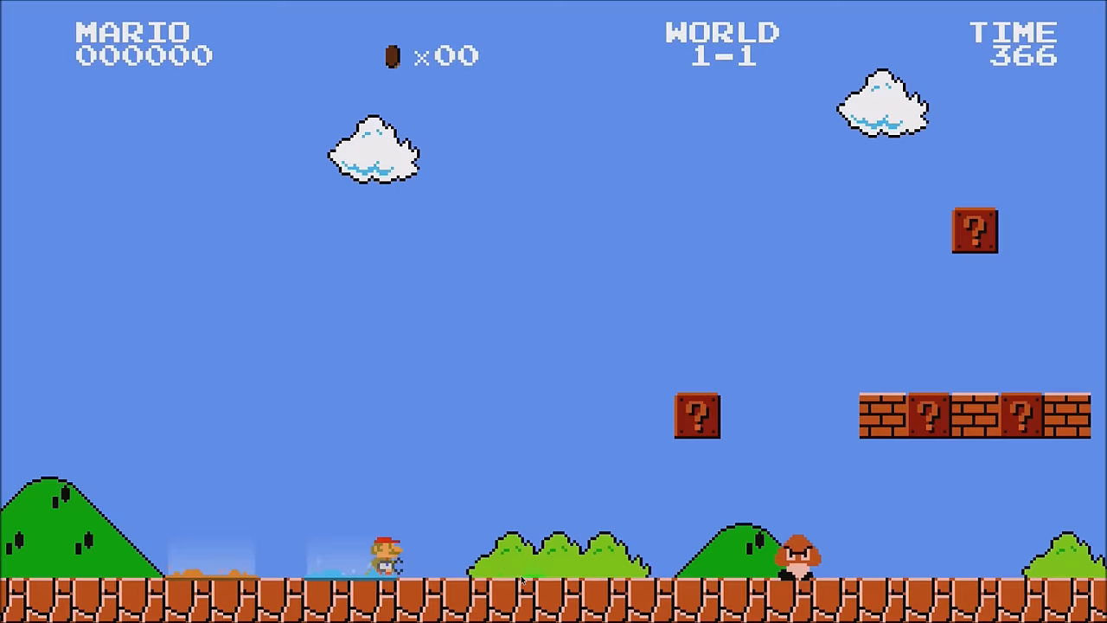
Play World 1-1 in Mari0, then leave the session with Escape.
key("Escape")
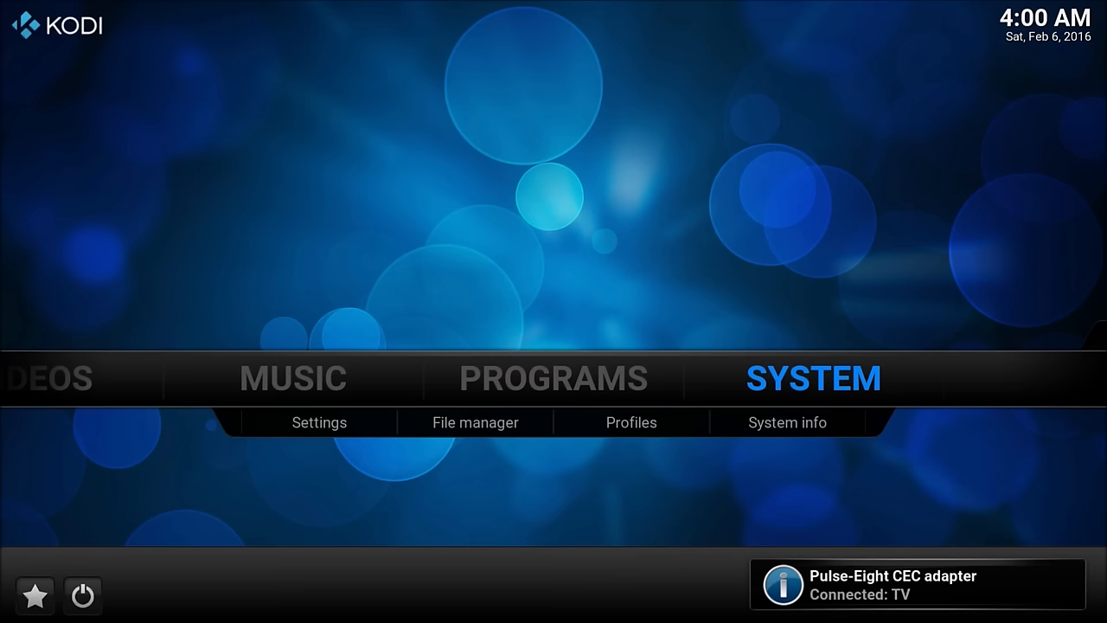
Confirm the Pulse-Eight CEC adapter settings with OK and return to the Kodi home screen.
left_click(318, 422)
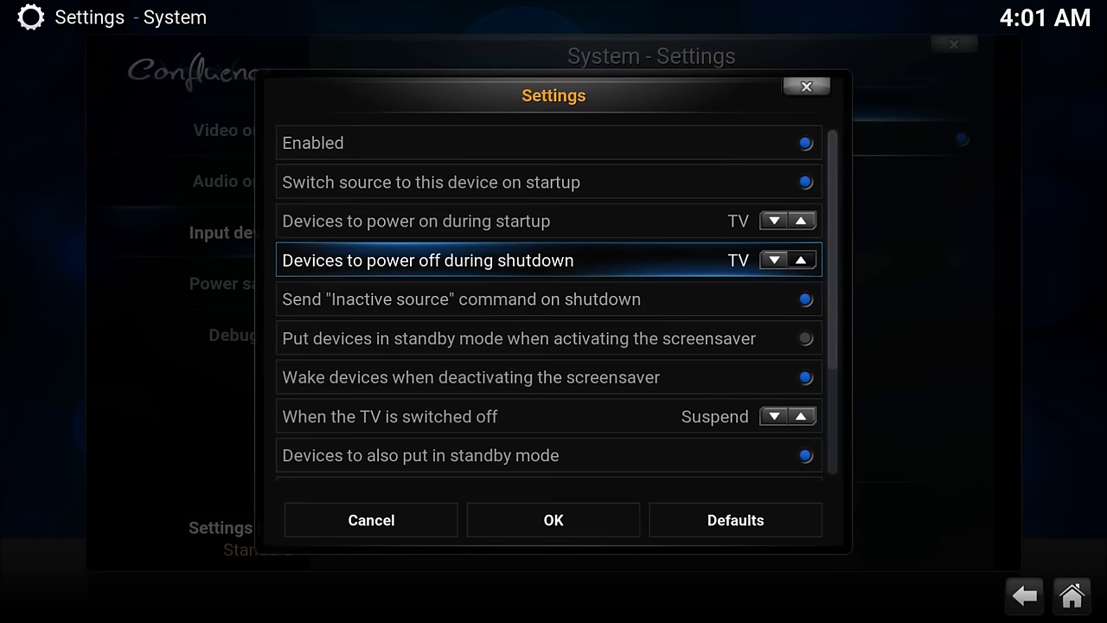
left_click(771, 259)
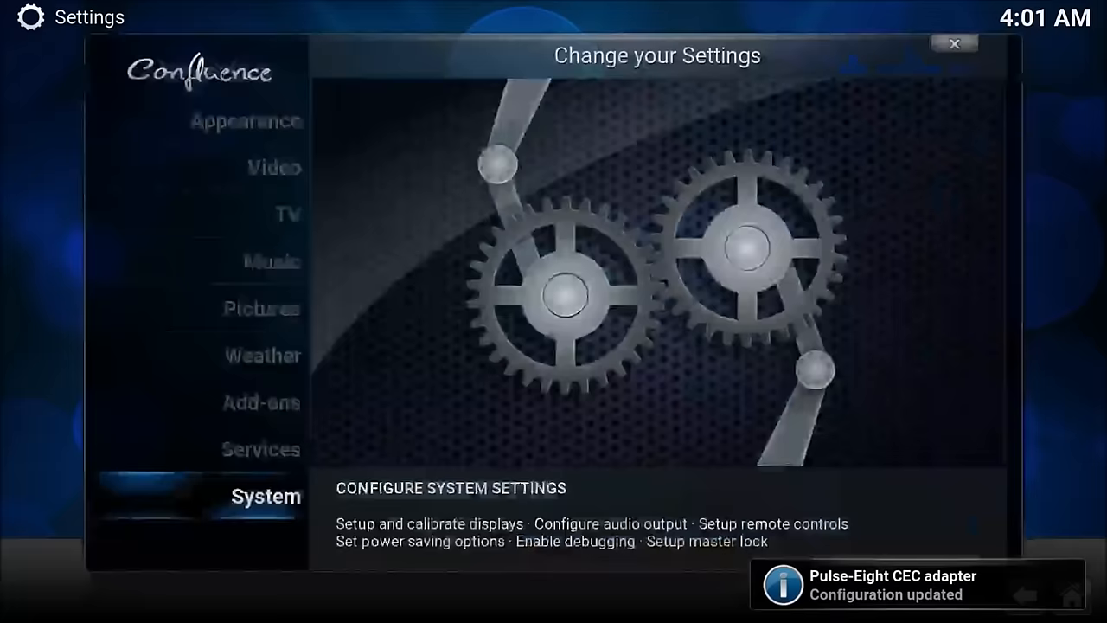
left_click(955, 43)
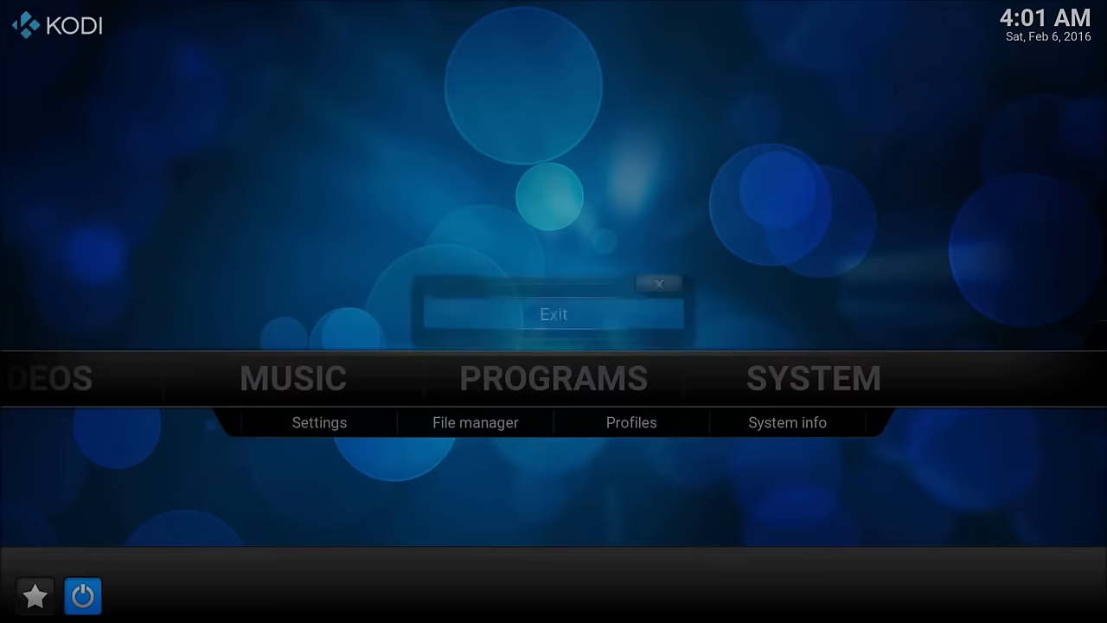
Choose Exit to quit Kodi back to the RetroPie terminal login.
left_click(553, 313)
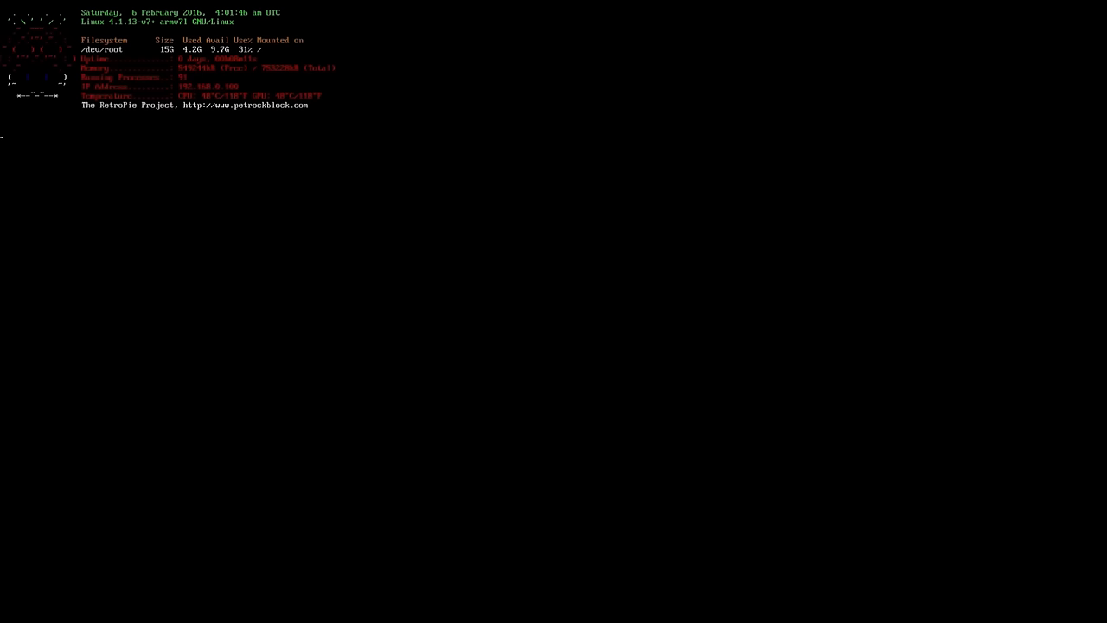
Run sudo nano /etc/emulationstation/es_systems.cfg to edit the systems file.
type("sudo nano")
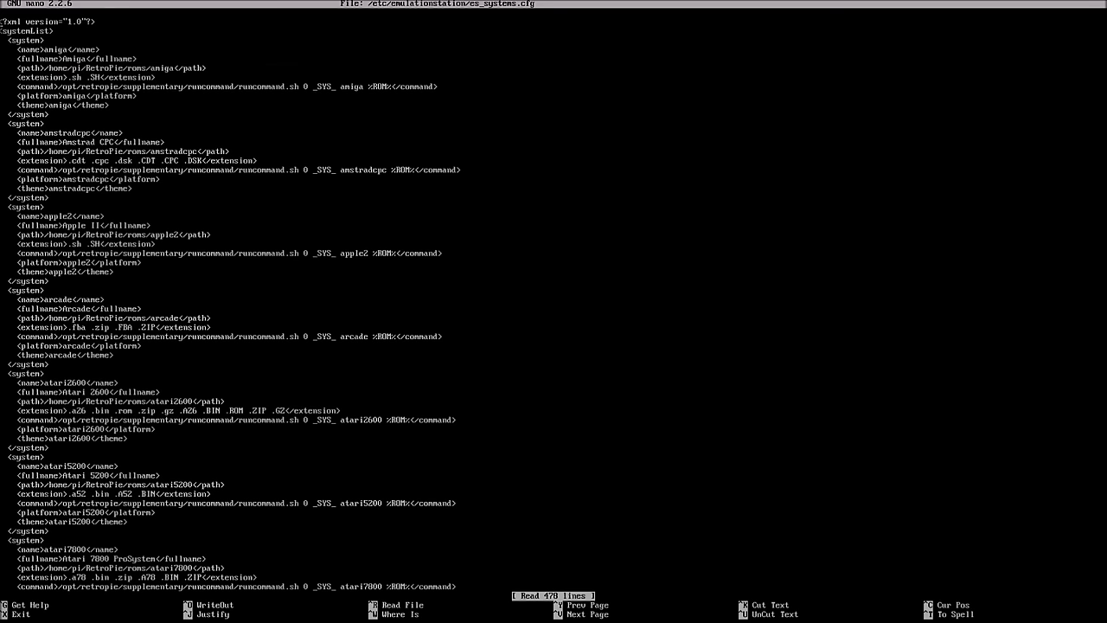
Scroll to the kodi <system> block, set a mark on it, and exit nano with Ctrl+X.
scroll("down", 3)
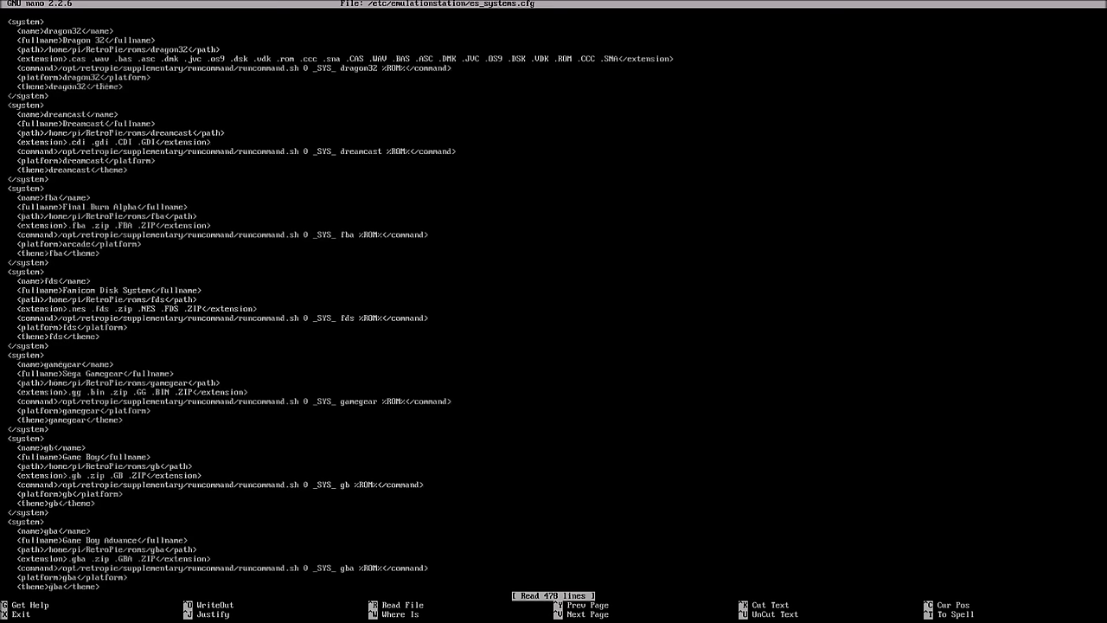
scroll("down", 3)
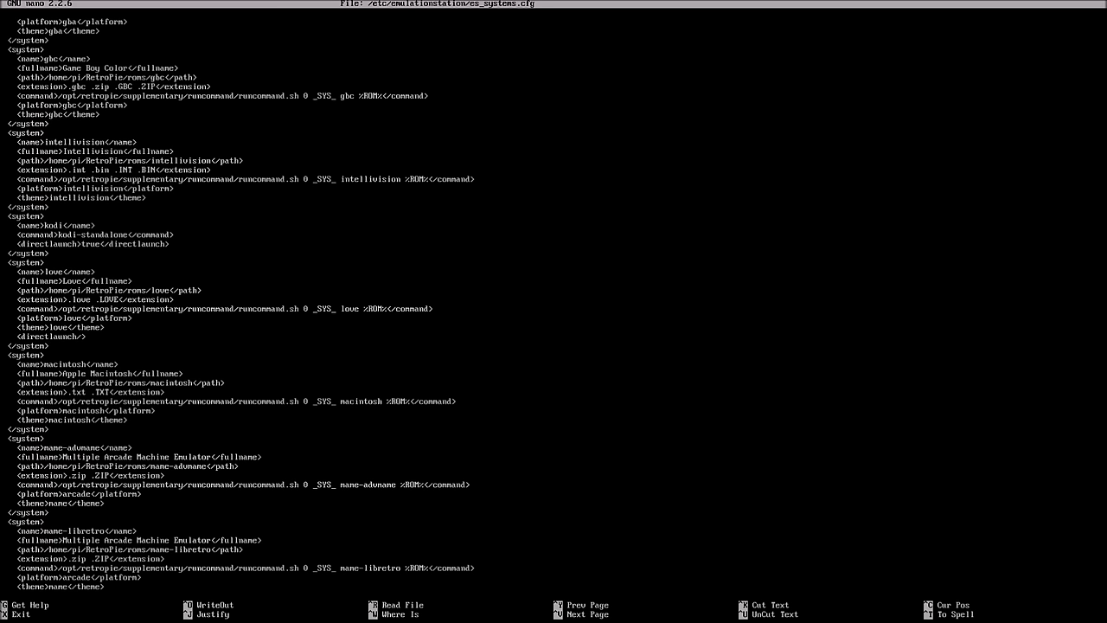
key("ctrl+6")
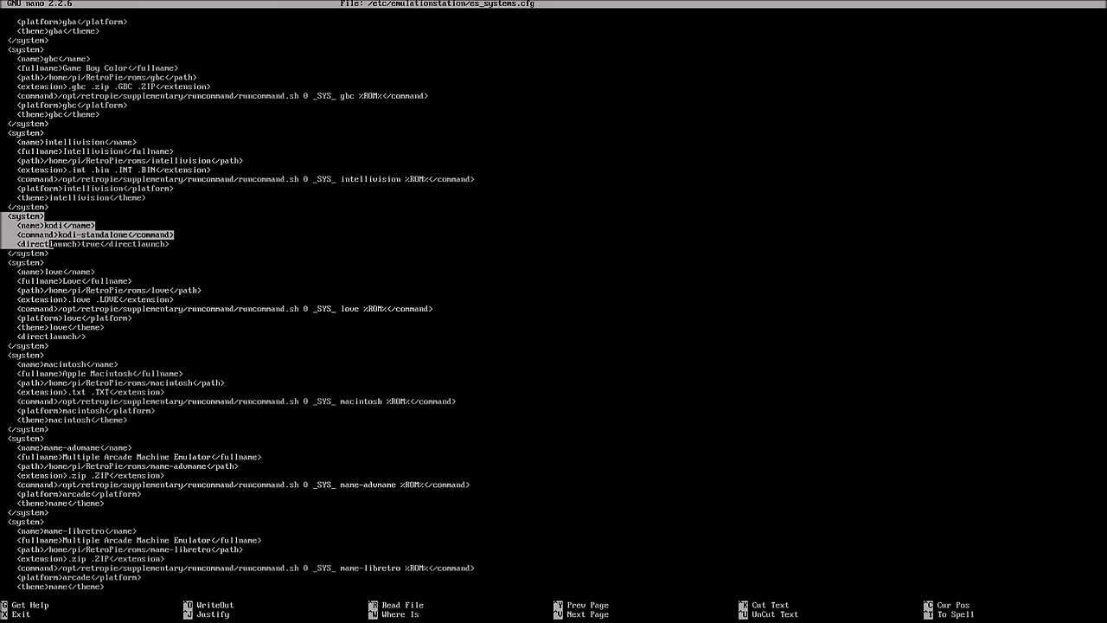
key("ctrl+x")
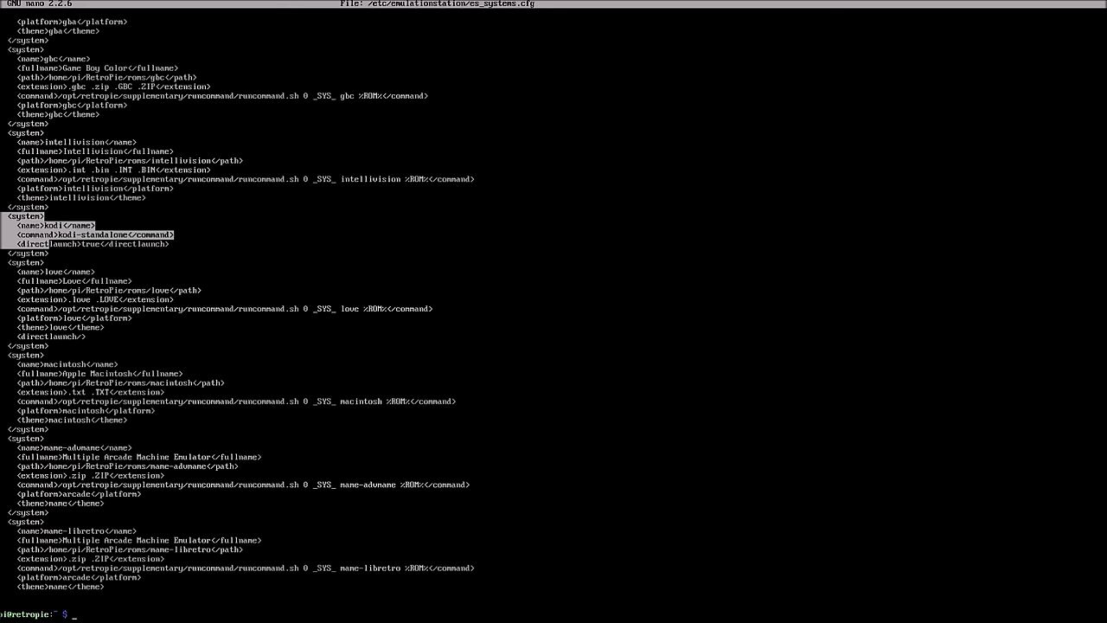